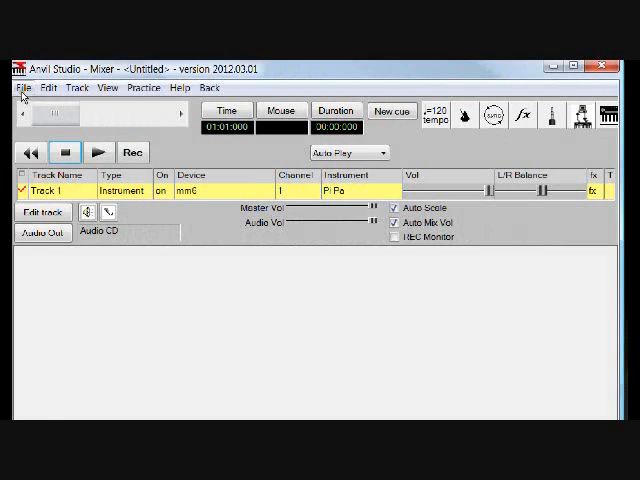
Step: Switch the view to the Piano Roll Editor and back to the Mixer
{"action": "left_click", "coordinate": [14, 88]}
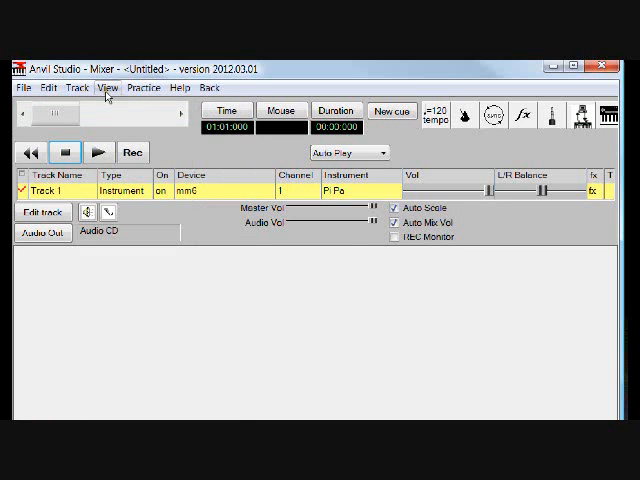
{"action": "left_click", "coordinate": [105, 88]}
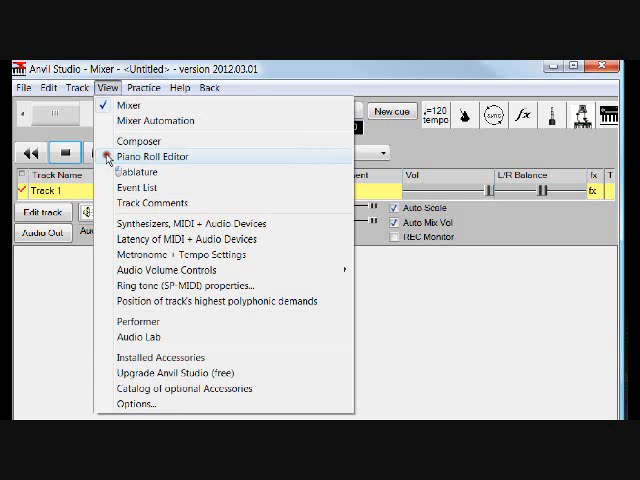
{"action": "left_click", "coordinate": [164, 157]}
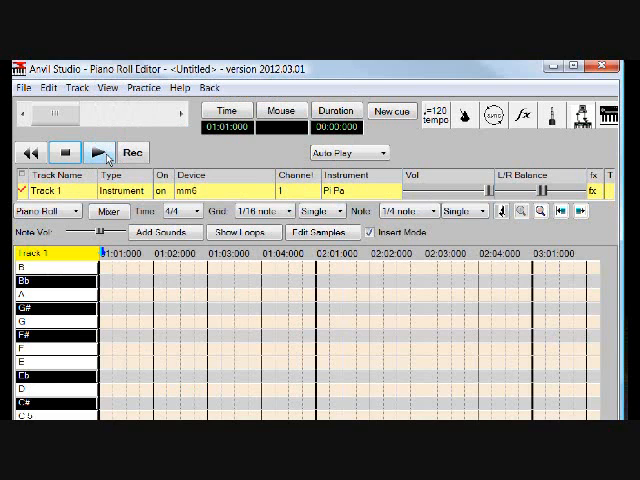
{"action": "left_click", "coordinate": [119, 211]}
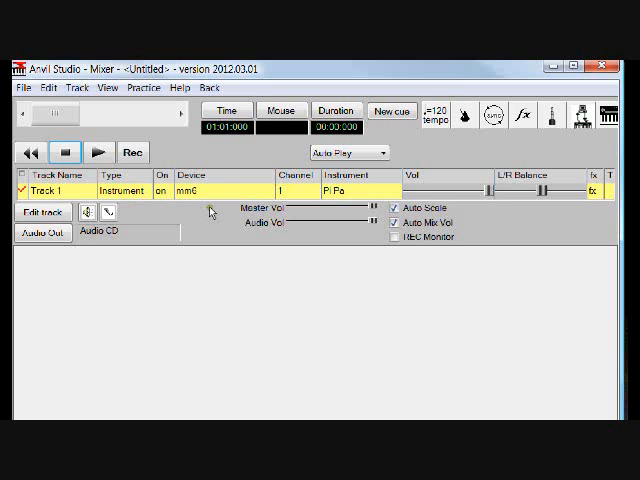
{"action": "mouse_move", "coordinate": [128, 208]}
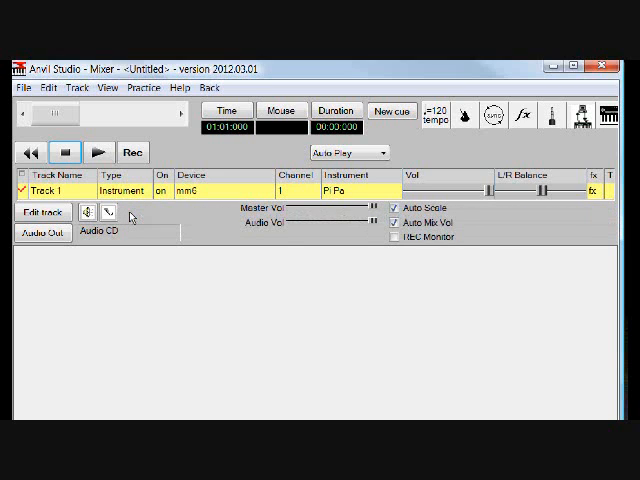
{"action": "mouse_move", "coordinate": [112, 200]}
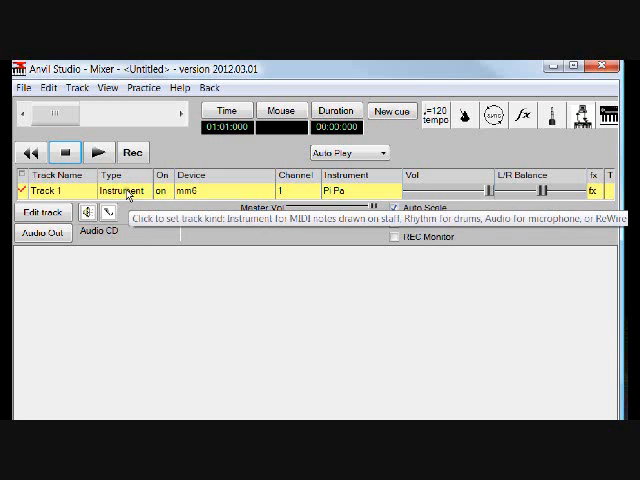
Step: Set Track 1's type to Rhythm so it plays drums on channel 10
{"action": "left_click", "coordinate": [152, 192]}
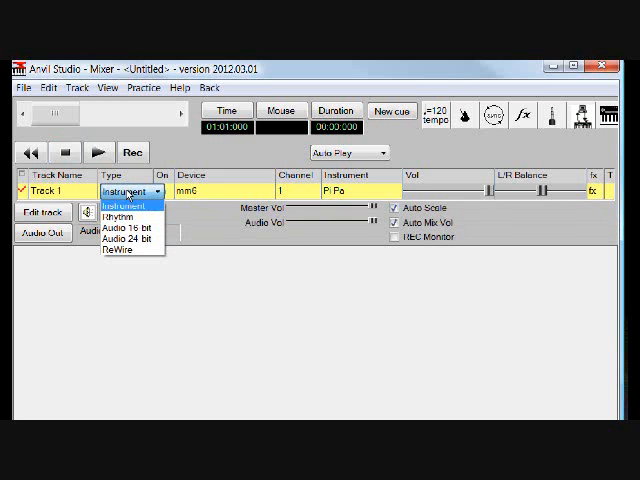
{"action": "left_click", "coordinate": [114, 215]}
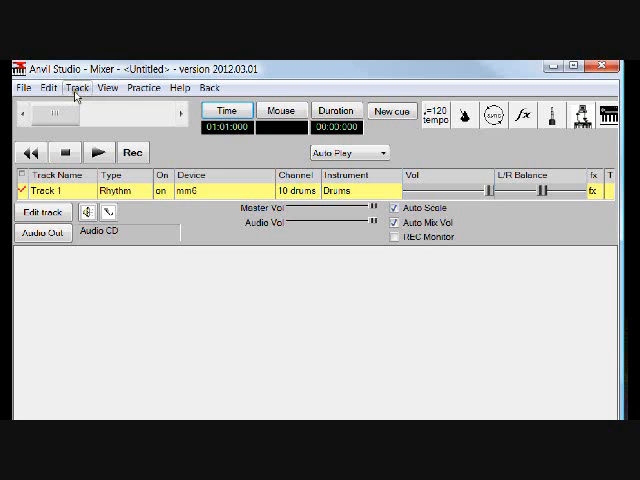
Step: Add a second rhythm track and rename it 'drums'
{"action": "left_click", "coordinate": [76, 88]}
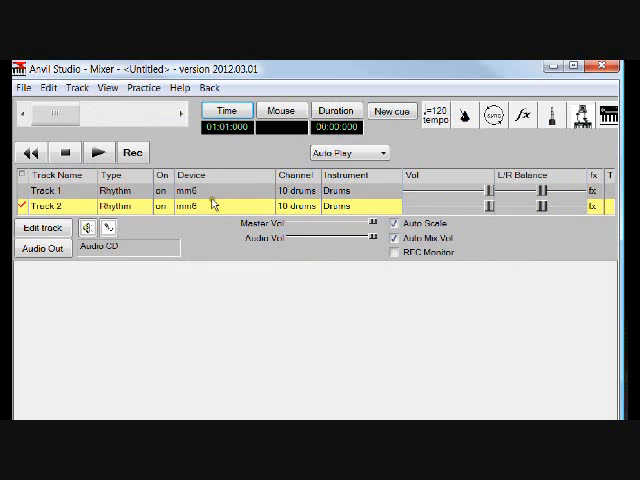
{"action": "mouse_move", "coordinate": [135, 230]}
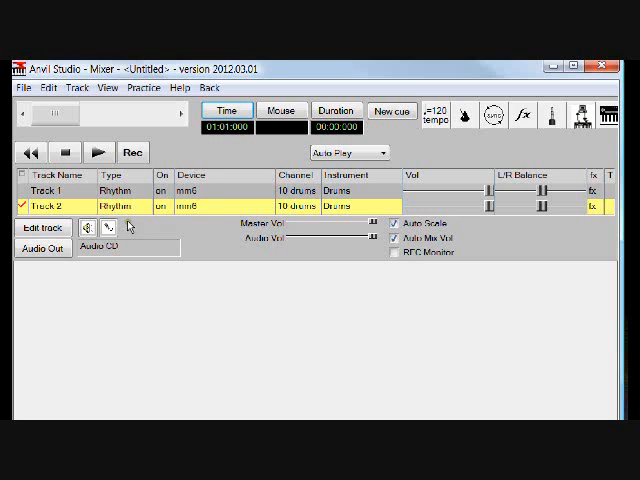
{"action": "left_click", "coordinate": [42, 228]}
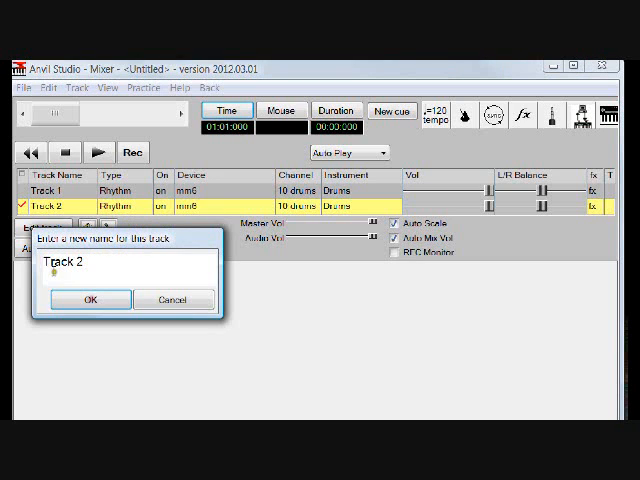
{"action": "type", "text": "d"}
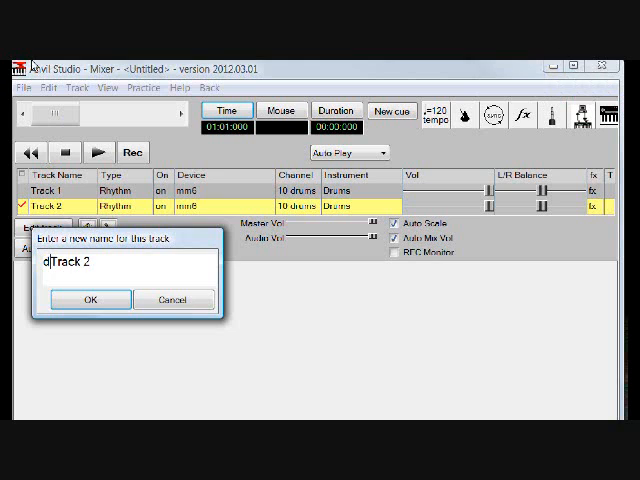
{"action": "type", "text": "rums"}
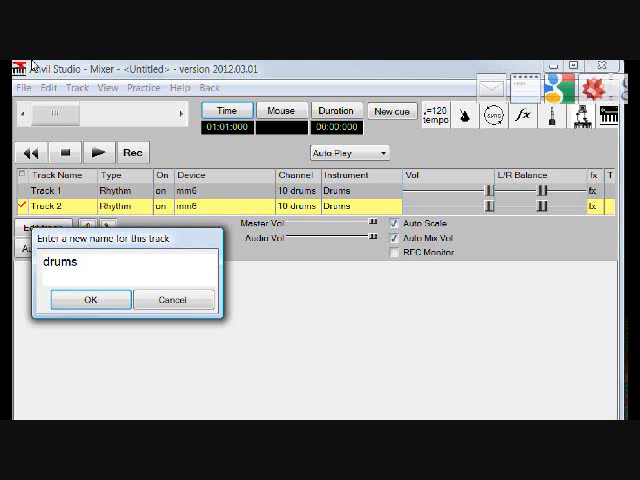
{"action": "left_click", "coordinate": [90, 299]}
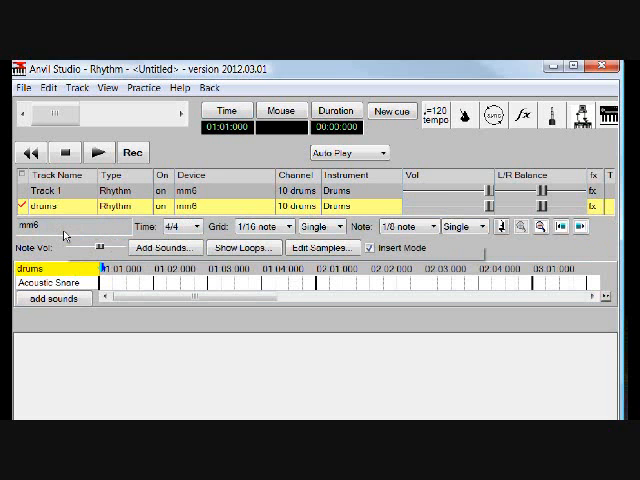
Step: Add Acoustic Bass Drum, Acoustic Snare, Closed High Hat and Crash Cymbal sounds to the drums track
{"action": "left_click", "coordinate": [163, 247]}
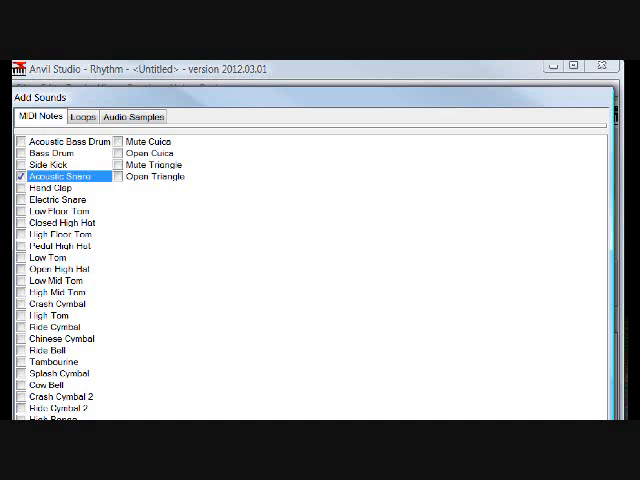
{"action": "mouse_move", "coordinate": [482, 103]}
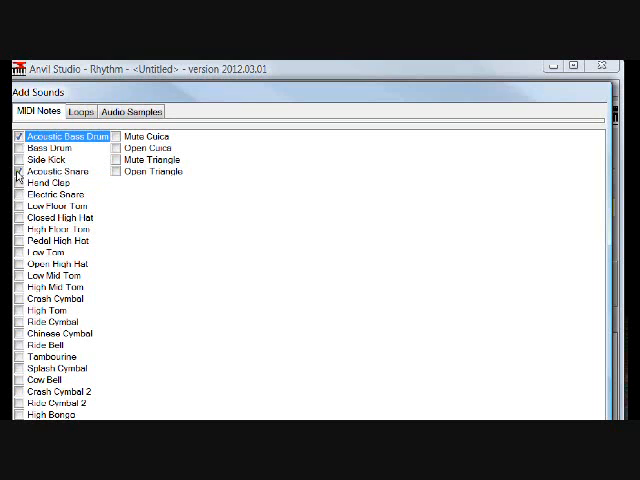
{"action": "left_click", "coordinate": [19, 171]}
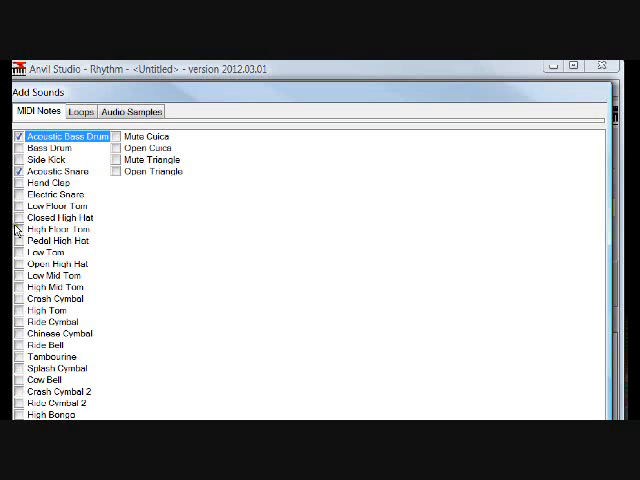
{"action": "left_click", "coordinate": [60, 218]}
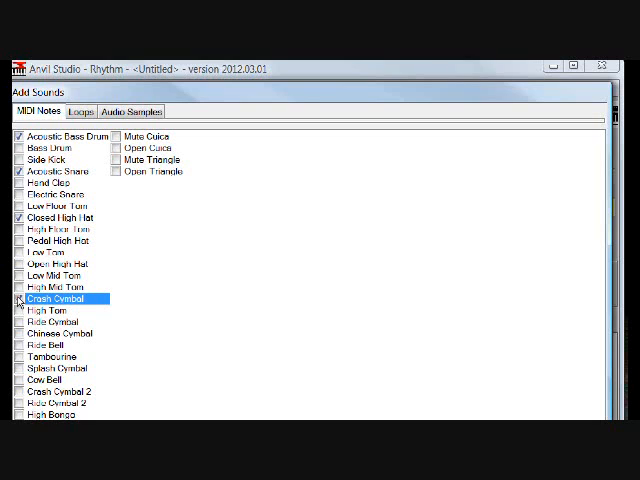
{"action": "left_click", "coordinate": [17, 298]}
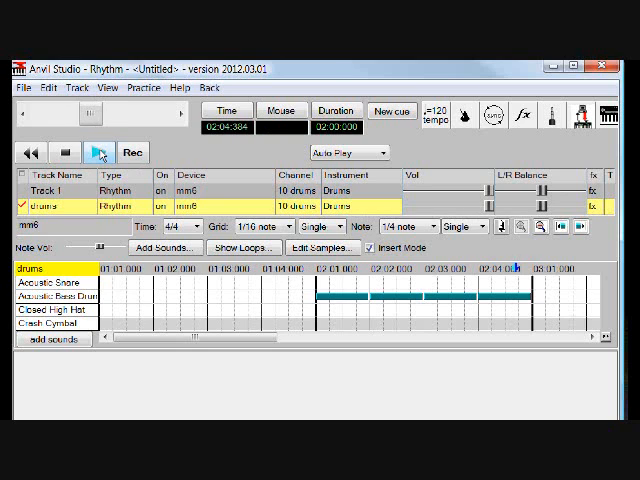
Step: Play back the bass drum notes placed in bar 2
{"action": "left_click", "coordinate": [96, 152]}
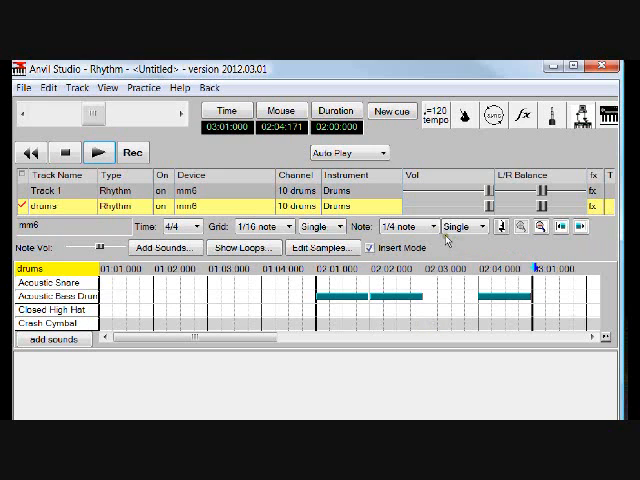
Step: Set the note length to eighth notes and repeatedly play the bass drum pattern from the start
{"action": "left_click", "coordinate": [425, 226]}
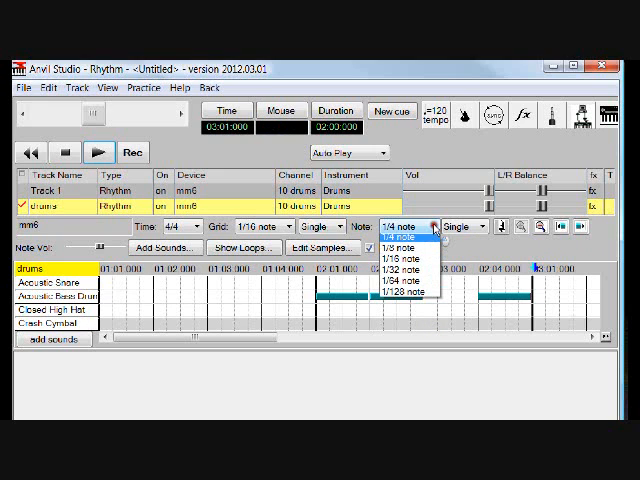
{"action": "left_click", "coordinate": [392, 238]}
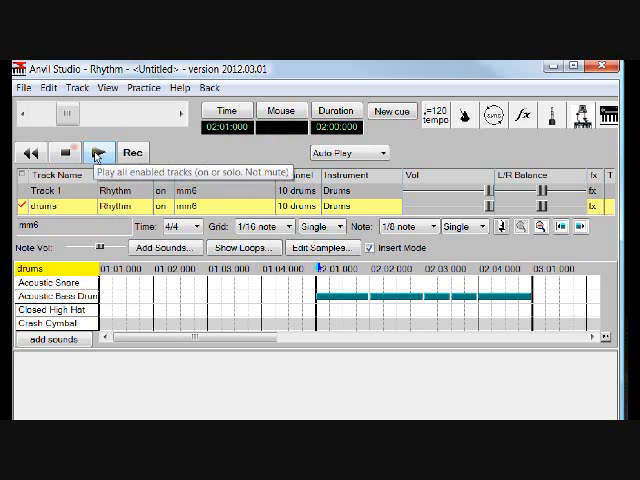
{"action": "left_click", "coordinate": [97, 152]}
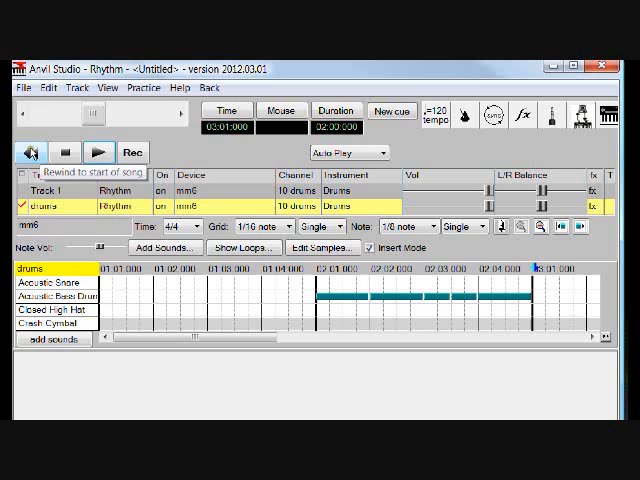
{"action": "left_click", "coordinate": [38, 152]}
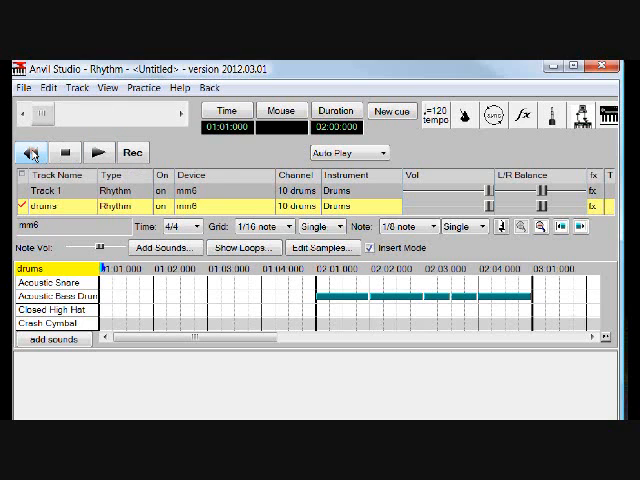
{"action": "left_click", "coordinate": [97, 152]}
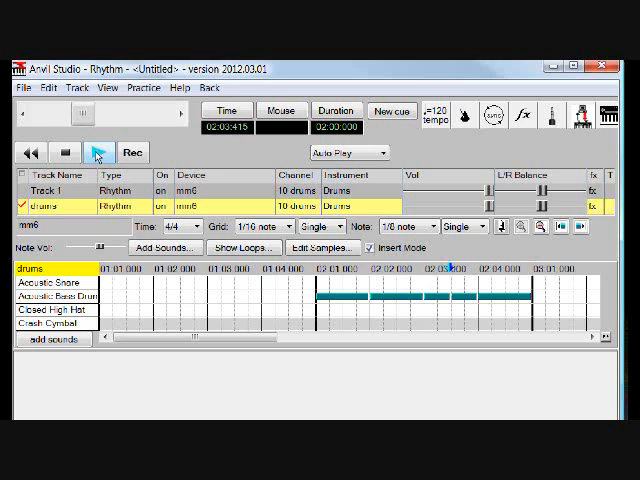
{"action": "left_click", "coordinate": [98, 152]}
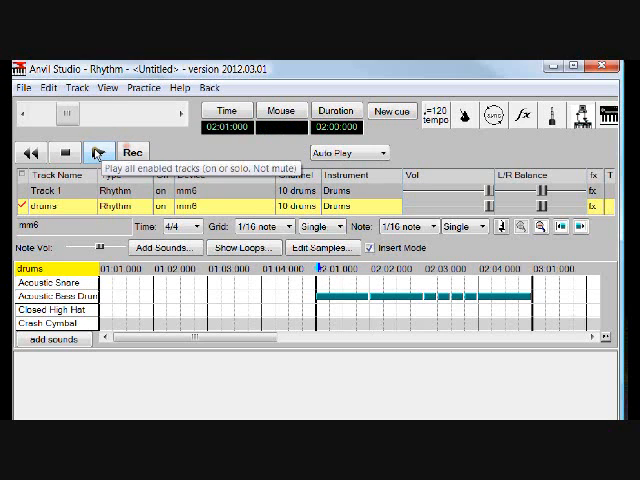
{"action": "left_click", "coordinate": [97, 152]}
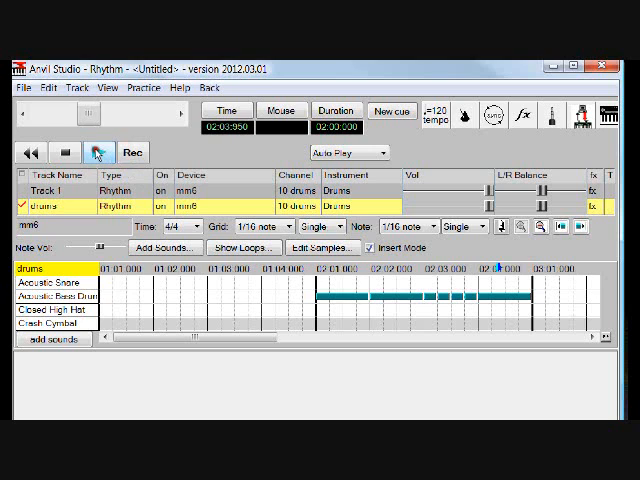
{"action": "left_click", "coordinate": [99, 152]}
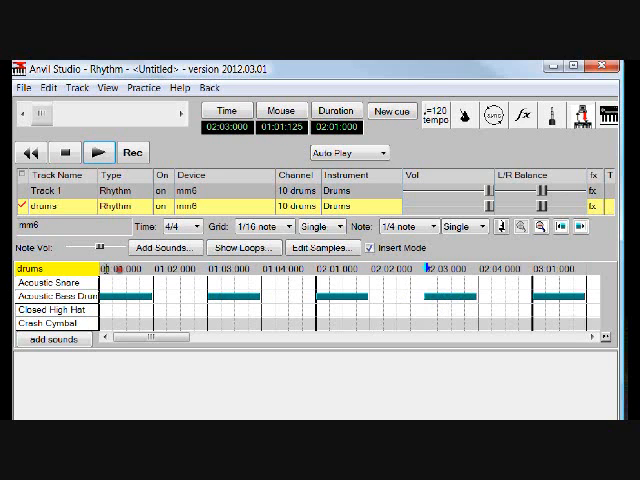
Step: Rewind and play the bass drum beat on beats one and three from the start
{"action": "left_click", "coordinate": [29, 152]}
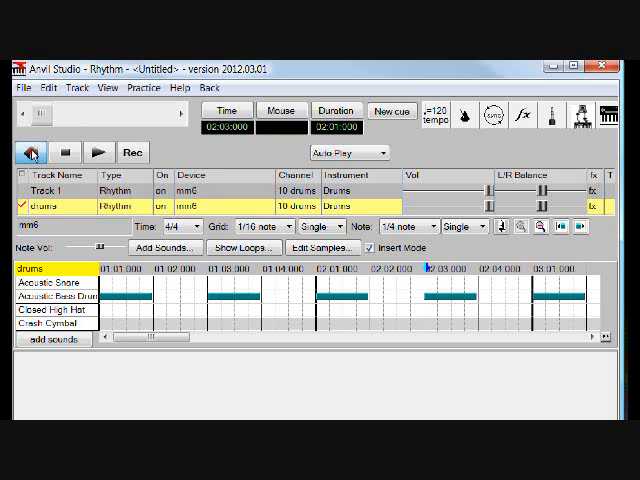
{"action": "left_click", "coordinate": [94, 152]}
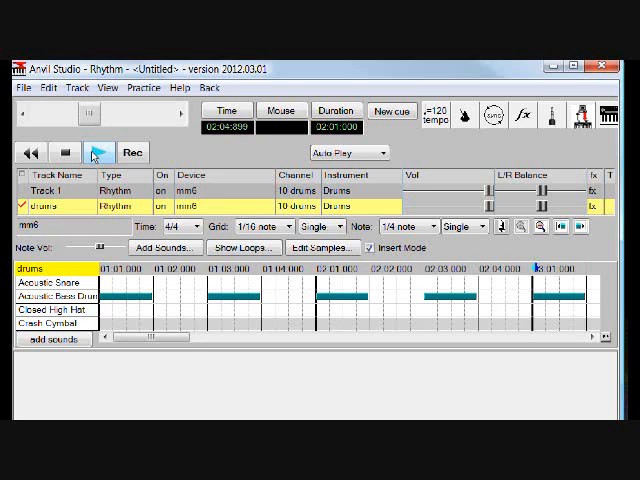
Step: Play back the combined bass and snare pattern with snare on beats two and four
{"action": "left_click", "coordinate": [100, 152]}
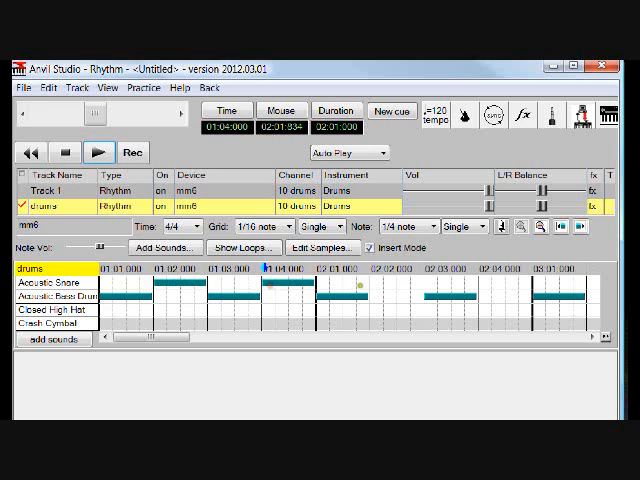
{"action": "left_click", "coordinate": [98, 152]}
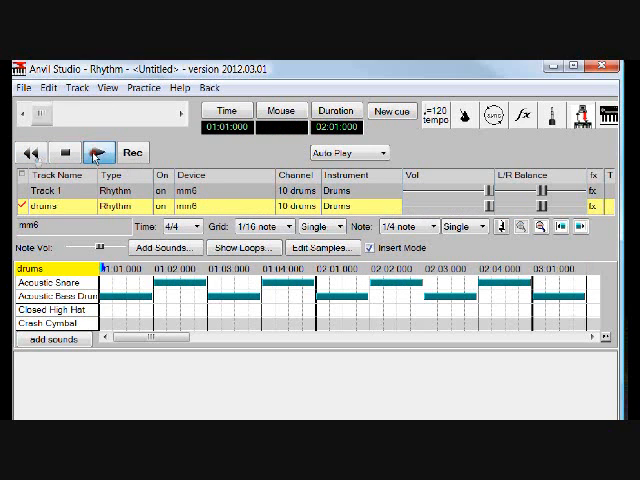
{"action": "left_click", "coordinate": [95, 152]}
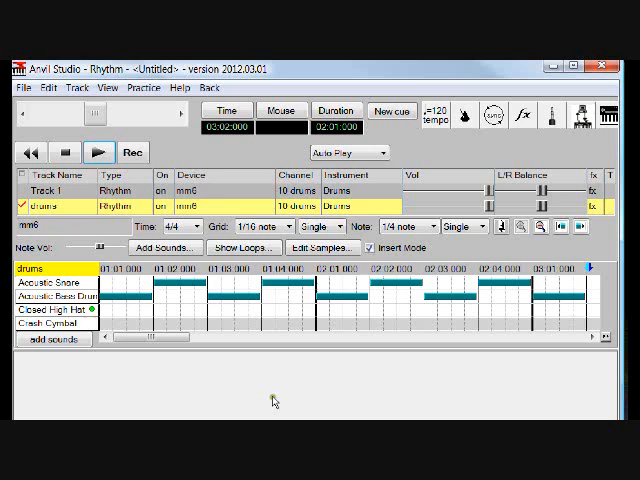
{"action": "mouse_move", "coordinate": [132, 356]}
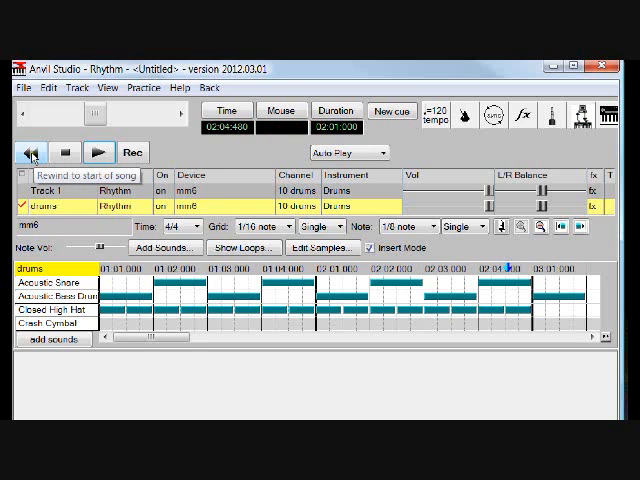
Step: Rewind and play the pattern after adding the eighth-note hi-hats, then again with the crash cymbal
{"action": "left_click", "coordinate": [97, 152]}
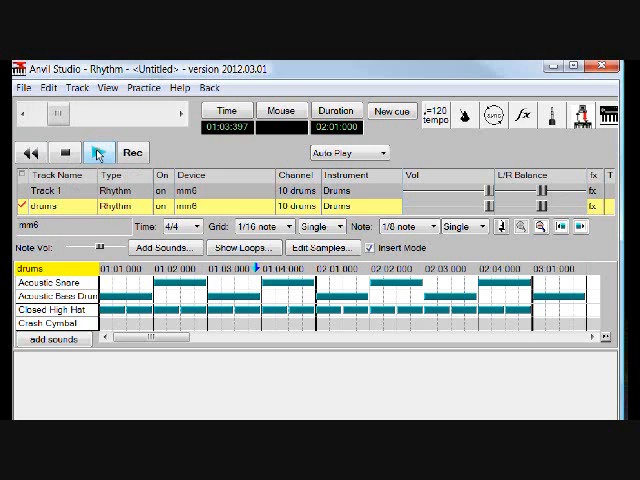
{"action": "left_click", "coordinate": [93, 152]}
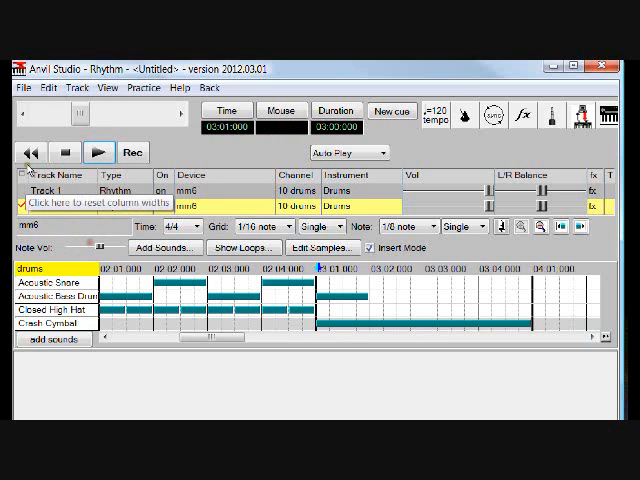
{"action": "left_click", "coordinate": [100, 152]}
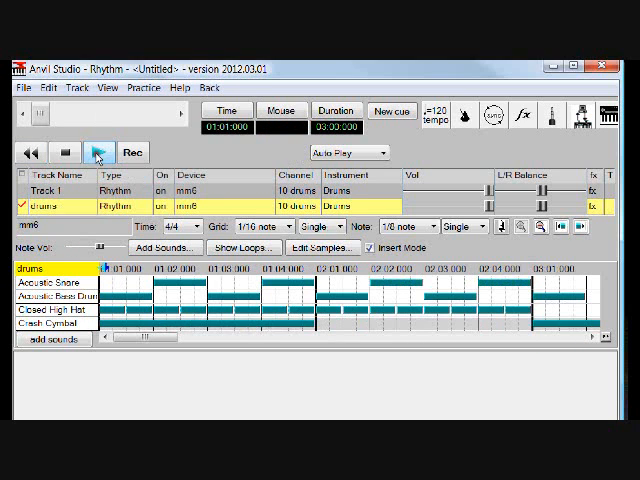
{"action": "left_click", "coordinate": [96, 152]}
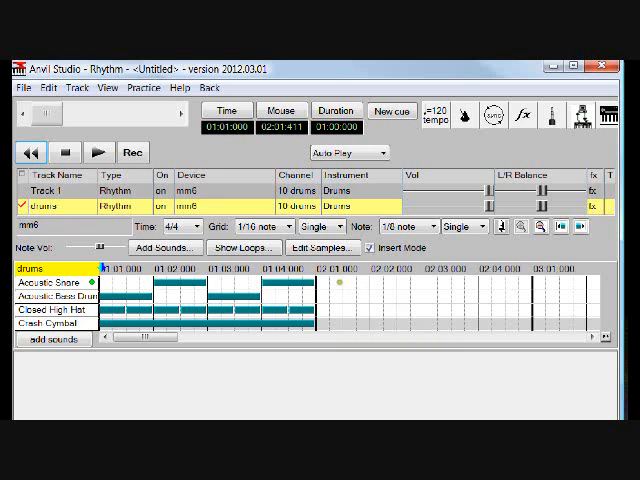
Step: Select the one-bar drum pattern and bring up the editing commands for it
{"action": "left_click", "coordinate": [80, 152]}
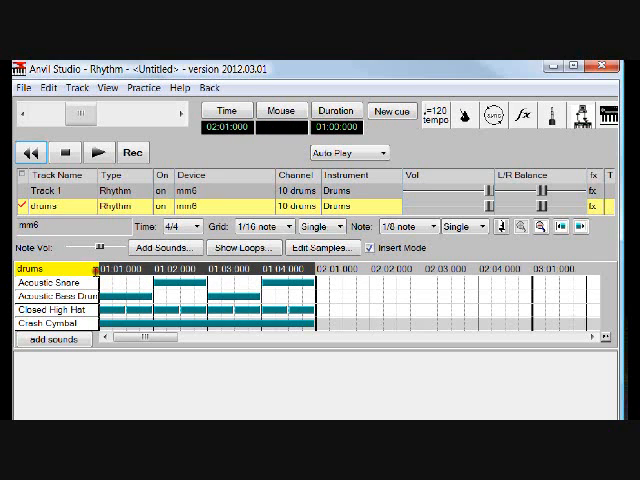
{"action": "left_click", "coordinate": [42, 87]}
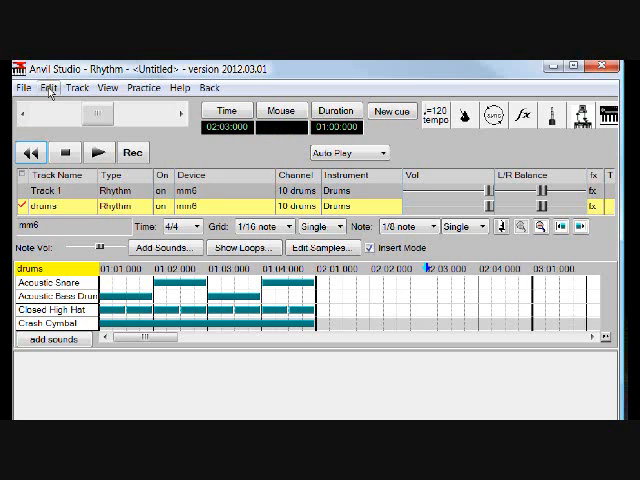
{"action": "left_click", "coordinate": [46, 88]}
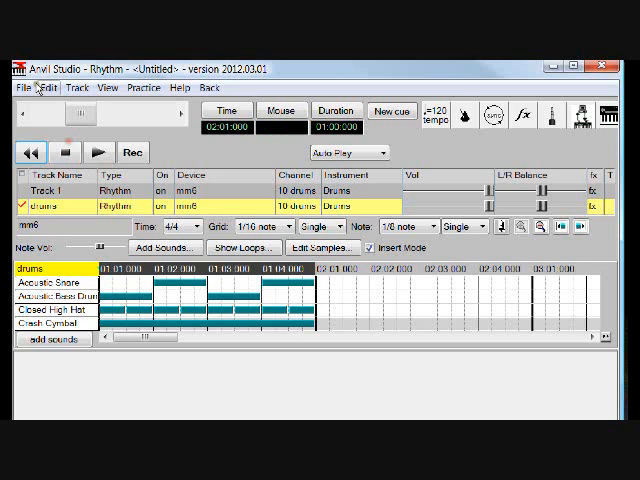
Step: Repeat the selected drum bar as a loop named Loop 1 that plays once
{"action": "left_click", "coordinate": [42, 88]}
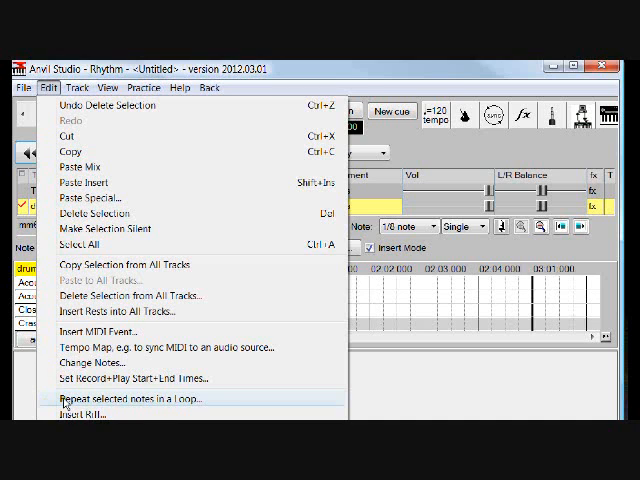
{"action": "left_click", "coordinate": [134, 400]}
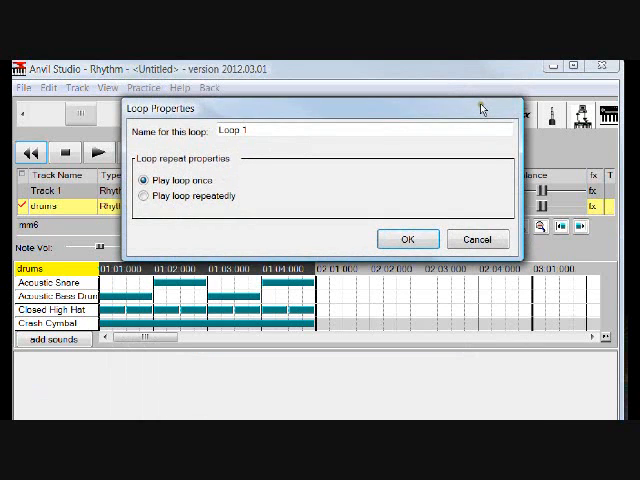
{"action": "mouse_move", "coordinate": [258, 183]}
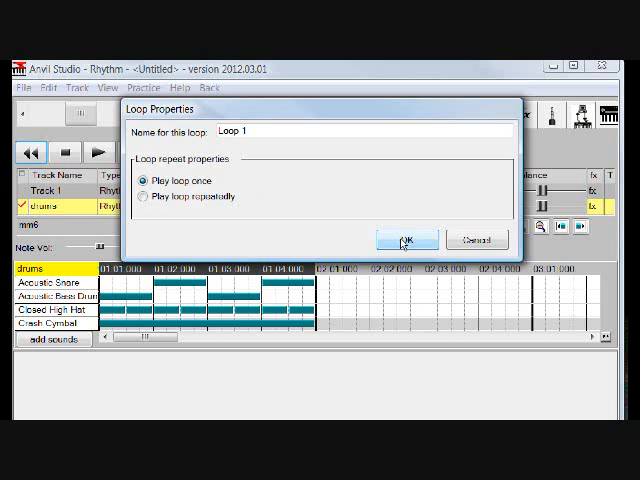
{"action": "left_click", "coordinate": [406, 239]}
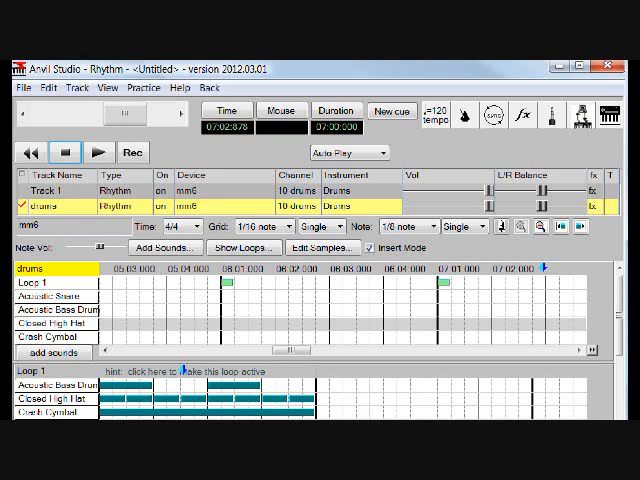
{"action": "mouse_move", "coordinate": [458, 163]}
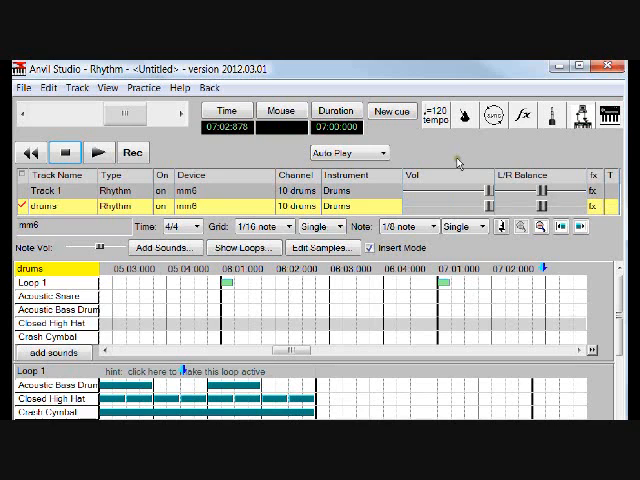
{"action": "mouse_move", "coordinate": [433, 120]}
{"action": "type", "text": "15"}
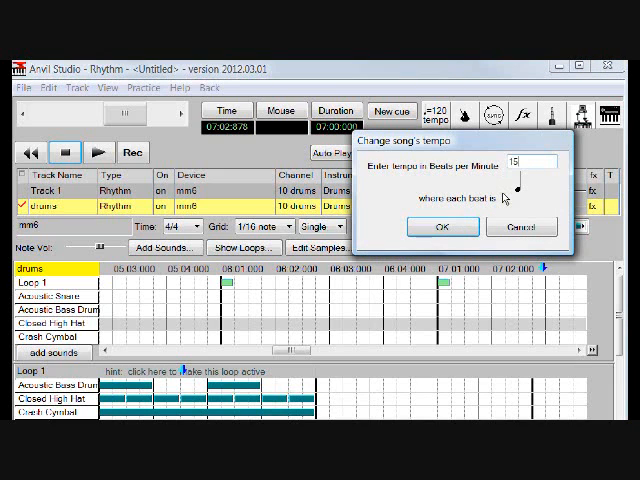
Step: Set the song tempo to 158 bpm and rewind to the start
{"action": "left_click", "coordinate": [440, 227]}
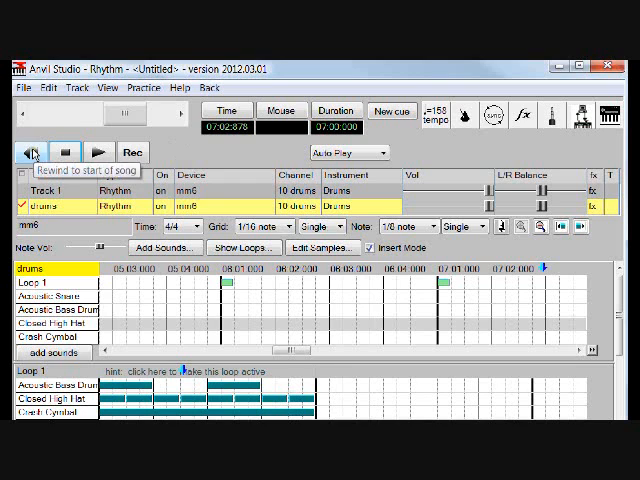
{"action": "left_click", "coordinate": [95, 152]}
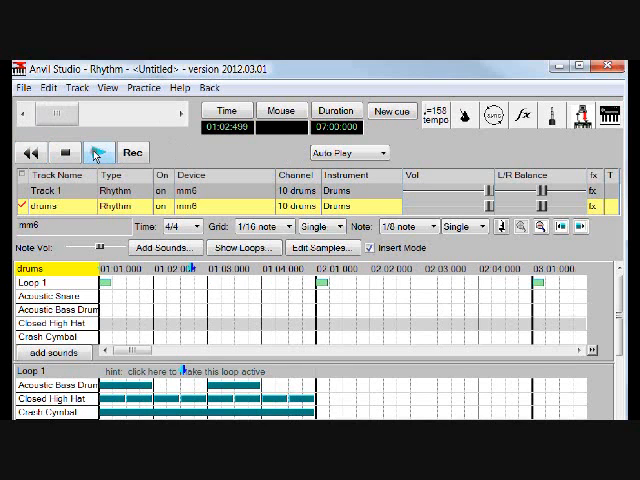